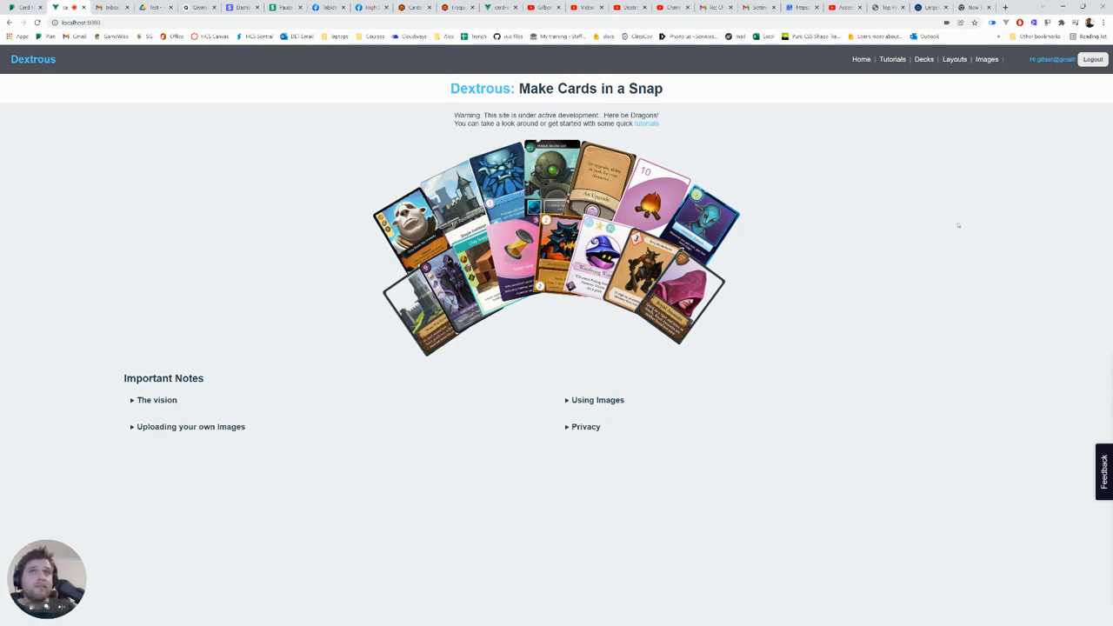
{"action": "mouse_move", "coordinate": [779, 205]}
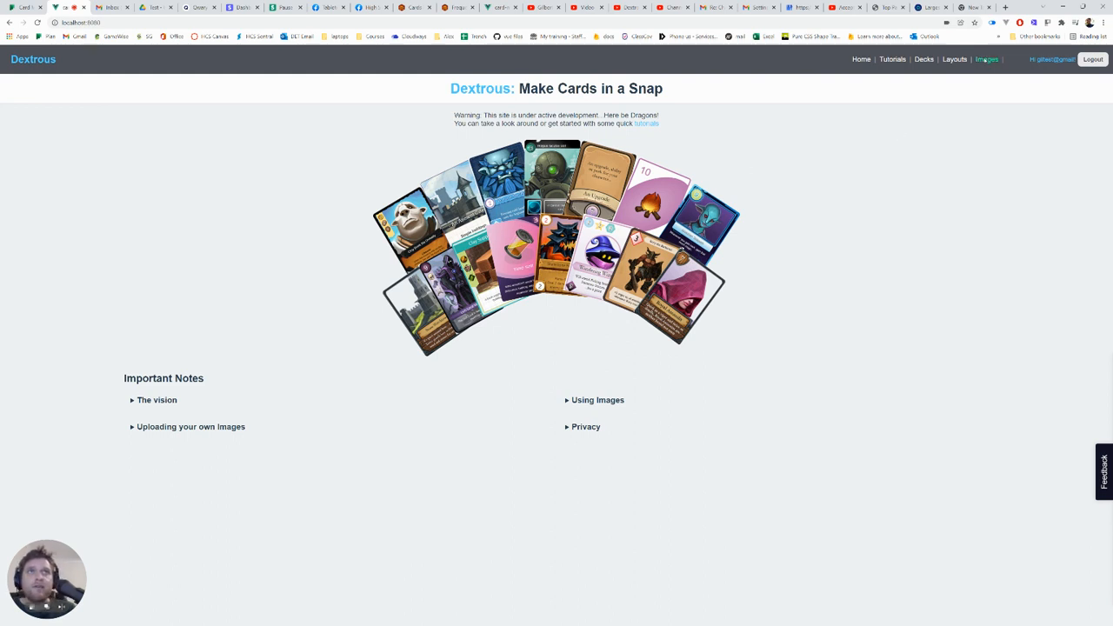
Go to the Images section and filter the stock library by the fantasy tag
{"action": "left_click", "coordinate": [986, 59]}
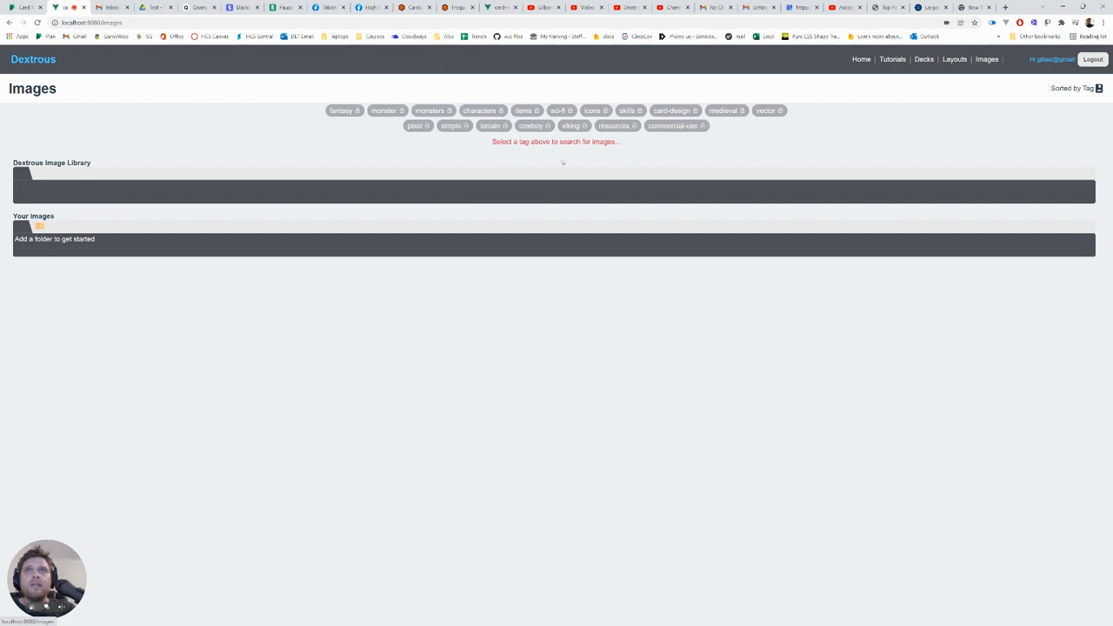
{"action": "left_click", "coordinate": [766, 111]}
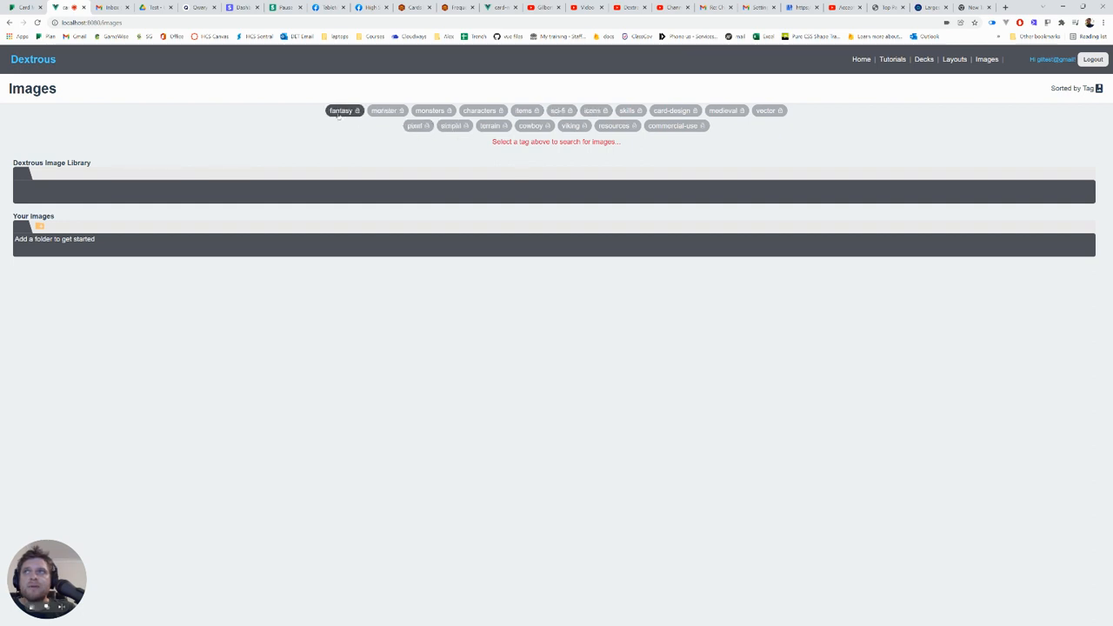
{"action": "left_click", "coordinate": [341, 112]}
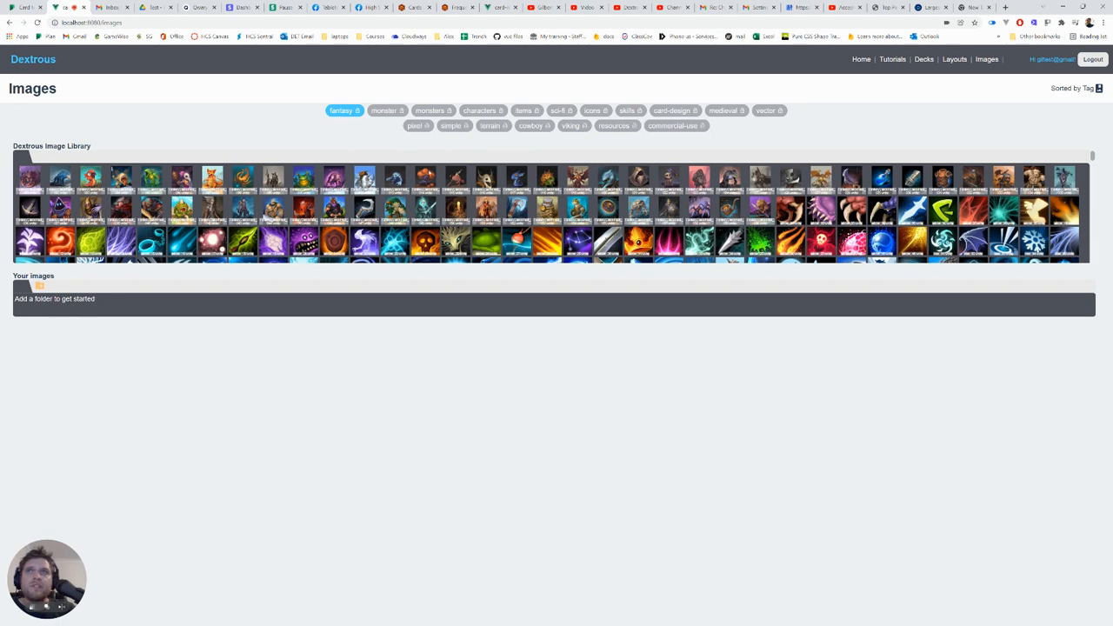
{"action": "left_click", "coordinate": [340, 111]}
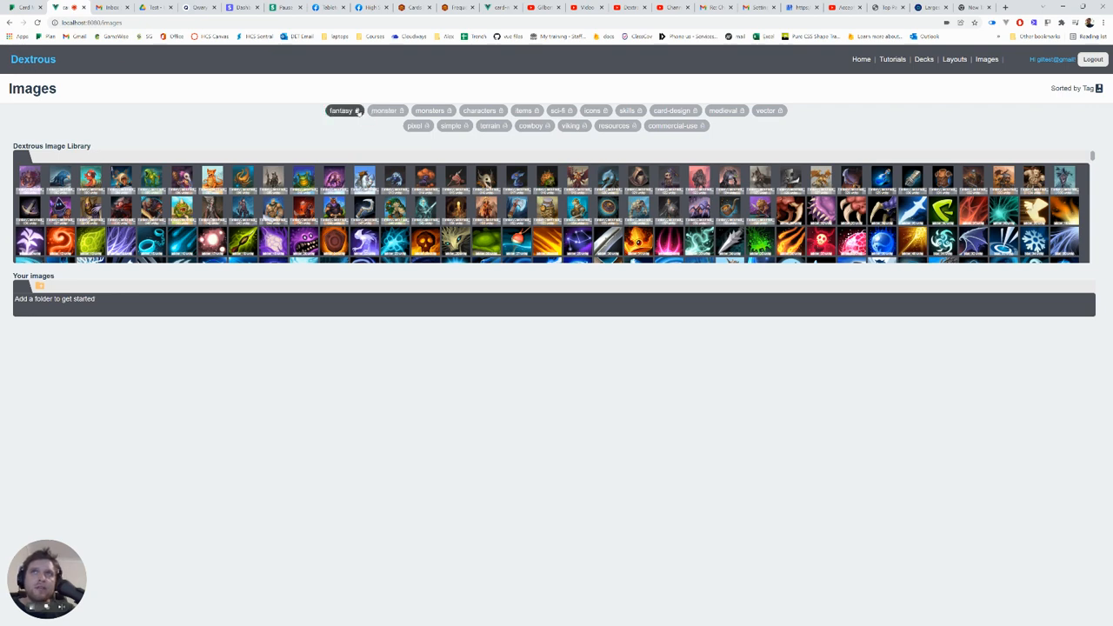
Narrow the library to pixel-art style fantasy images, reapplying the fantasy filter
{"action": "left_click", "coordinate": [344, 112]}
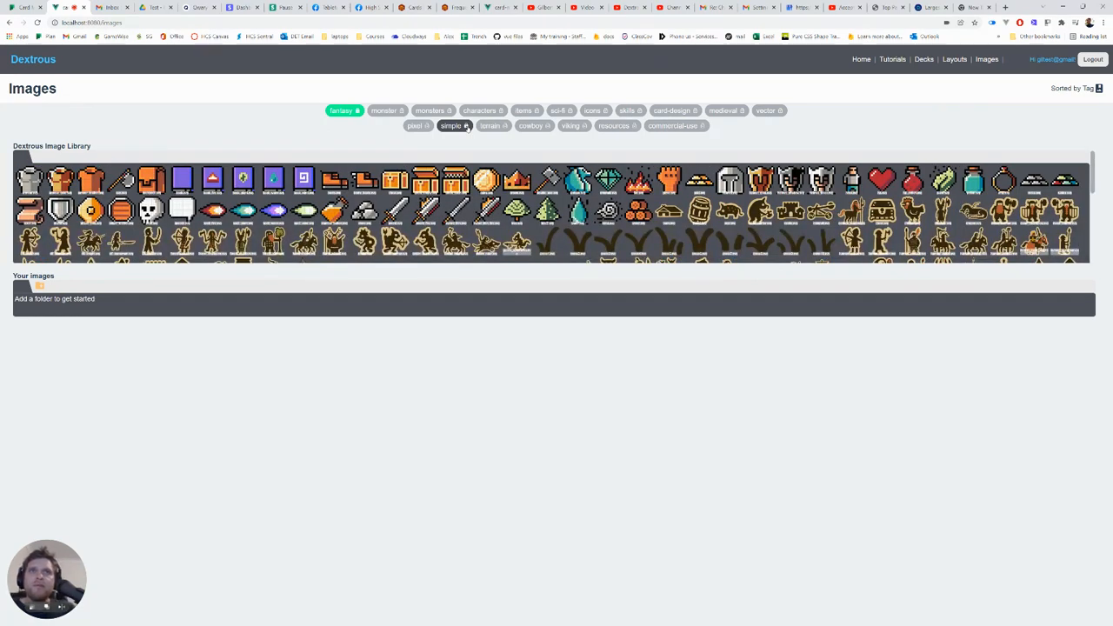
{"action": "left_click", "coordinate": [452, 125]}
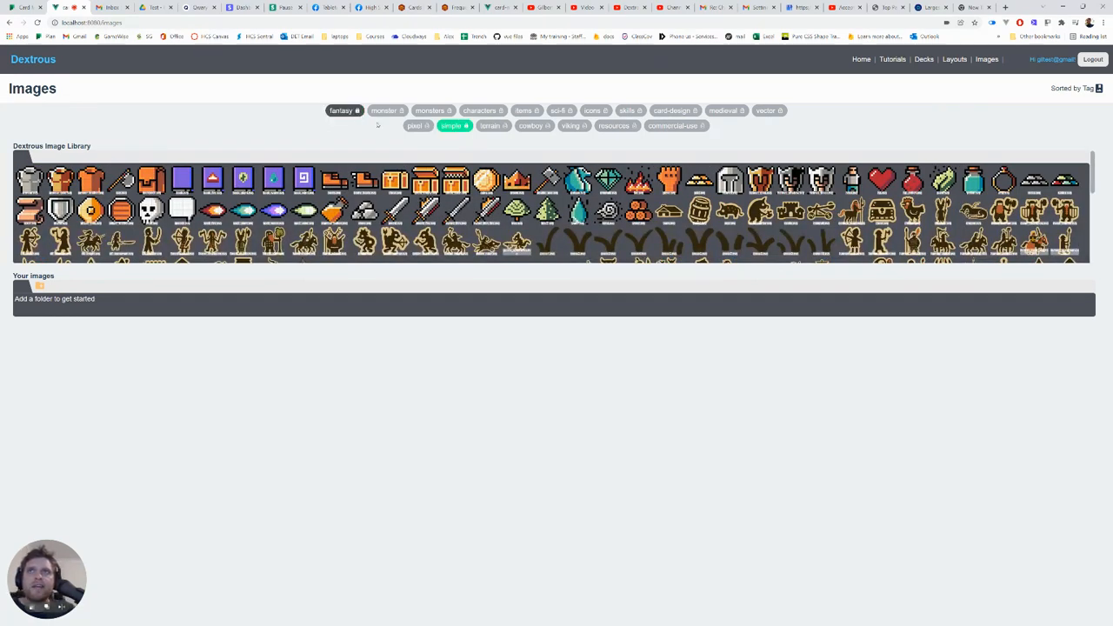
{"action": "left_click", "coordinate": [341, 111]}
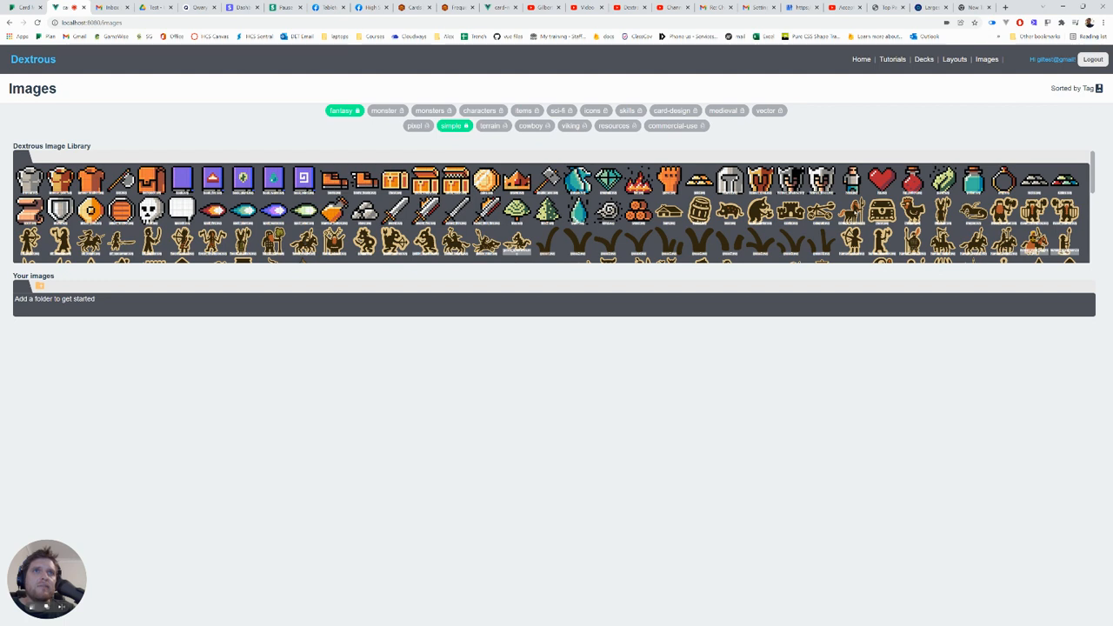
Select a stock image and create a new folder under Your images
{"action": "left_click", "coordinate": [852, 212]}
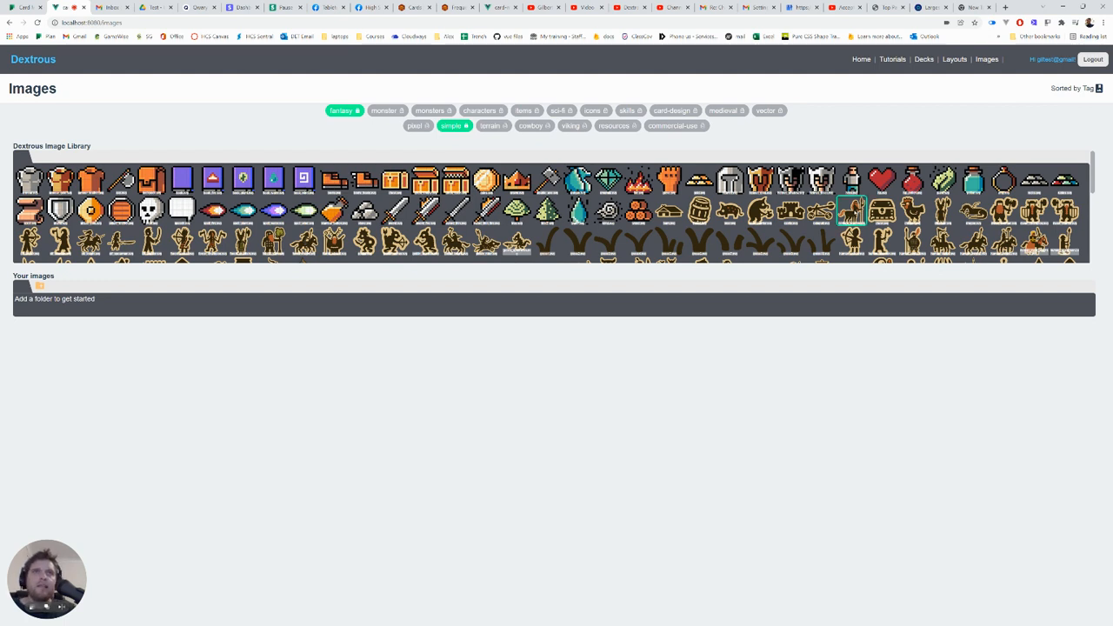
{"action": "left_click_drag", "start_coordinate": [852, 210], "coordinate": [773, 292]}
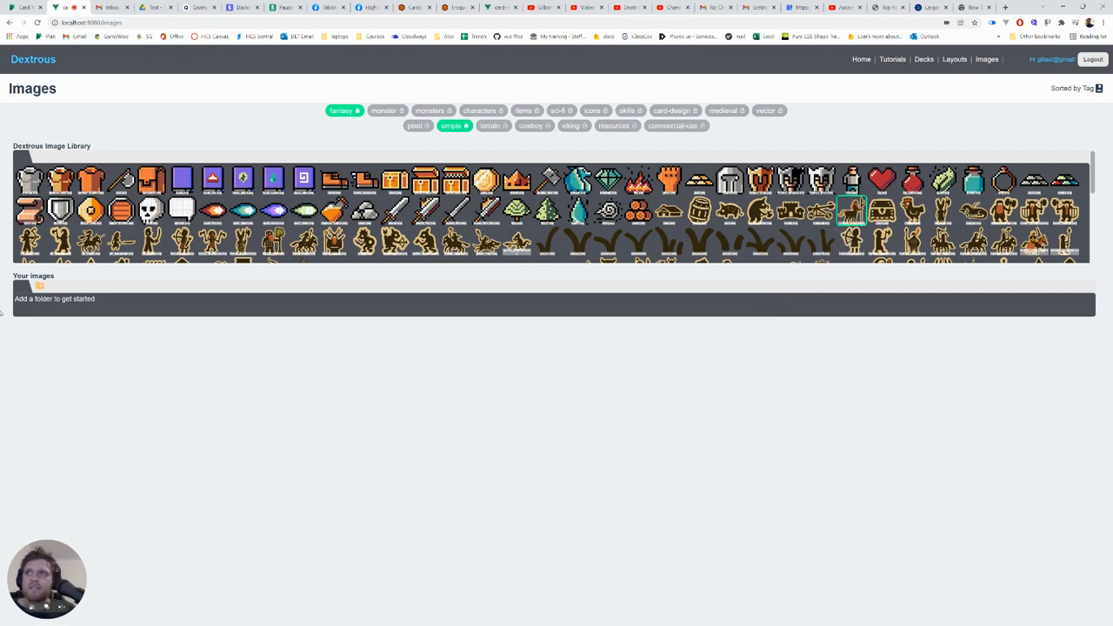
{"action": "left_click", "coordinate": [39, 286]}
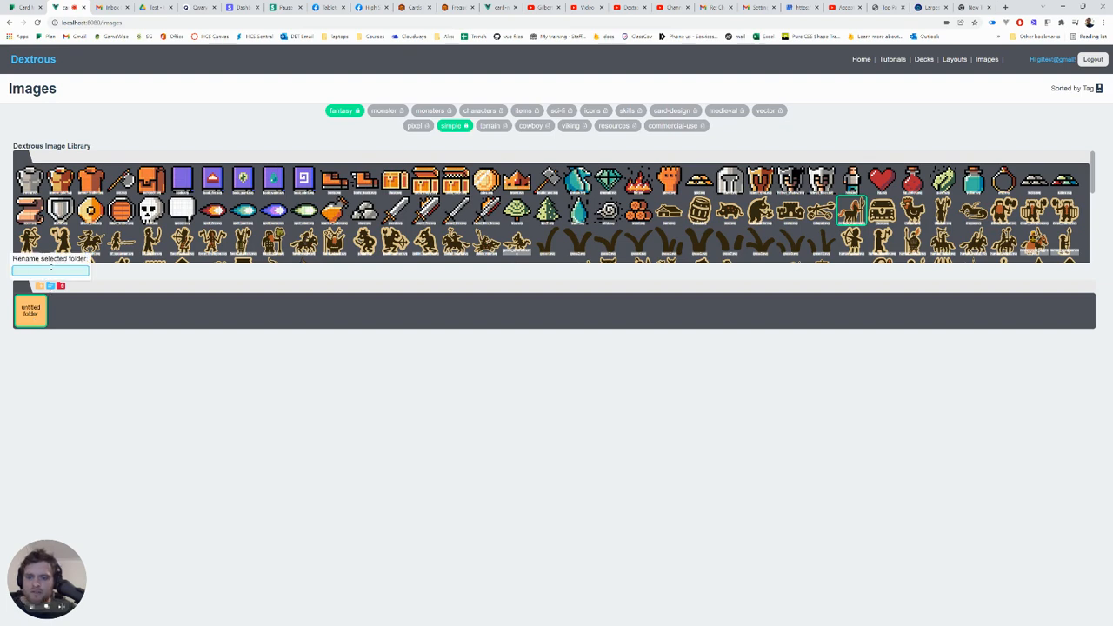
Name the new folder 'fantasy project' and confirm
{"action": "type", "text": "fanta"}
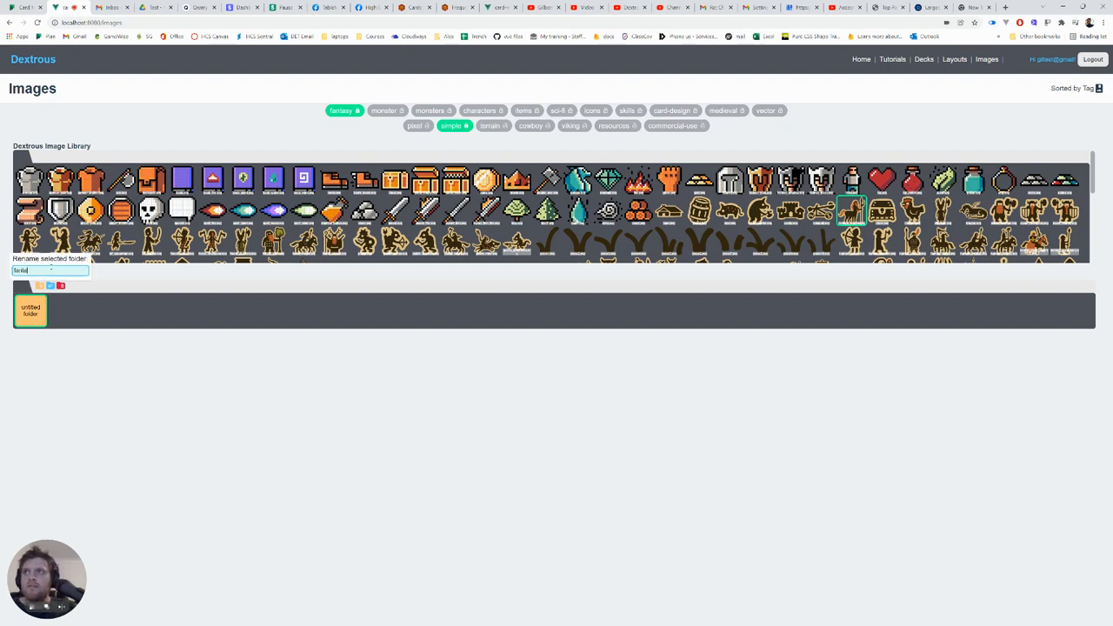
{"action": "type", "text": "fantasy project"}
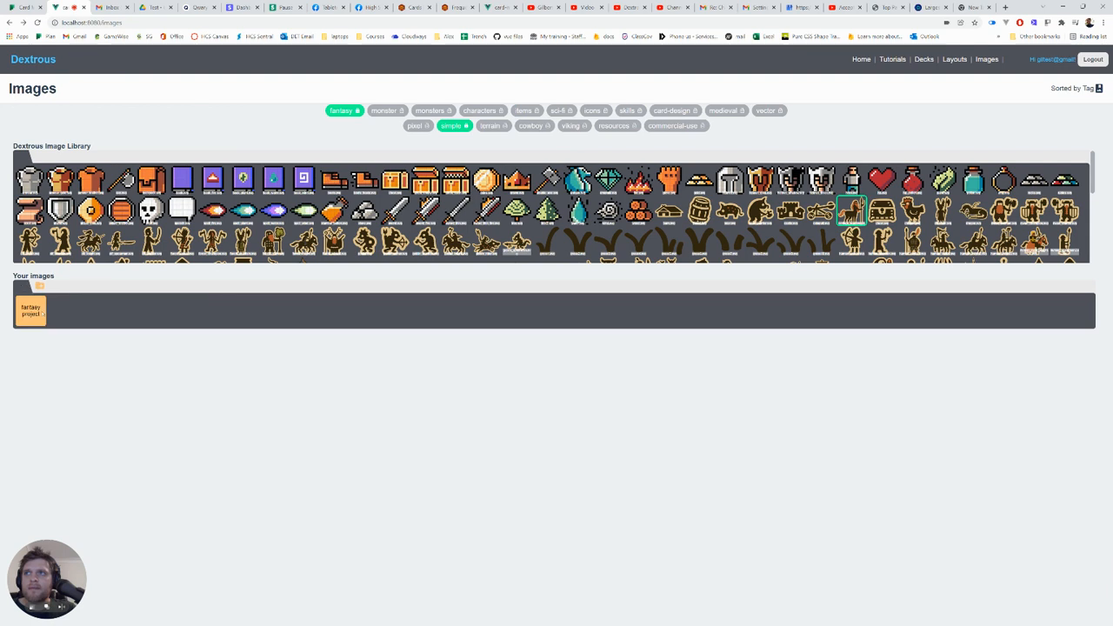
{"action": "left_click", "coordinate": [32, 309]}
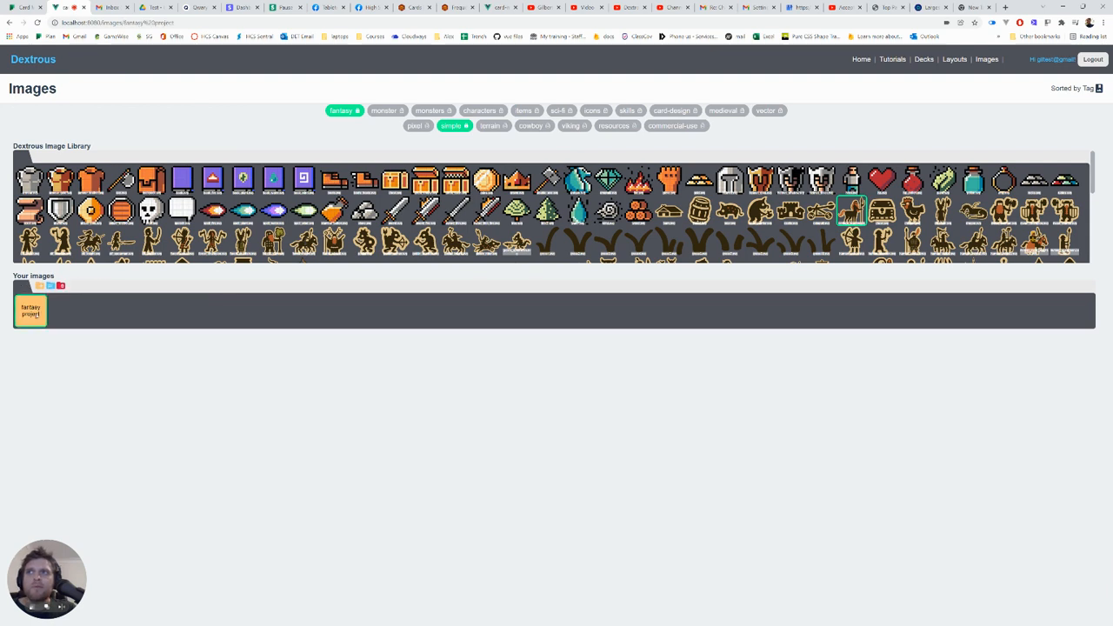
Open the fantasy project folder and drag the centaur image into it
{"action": "left_click", "coordinate": [31, 309]}
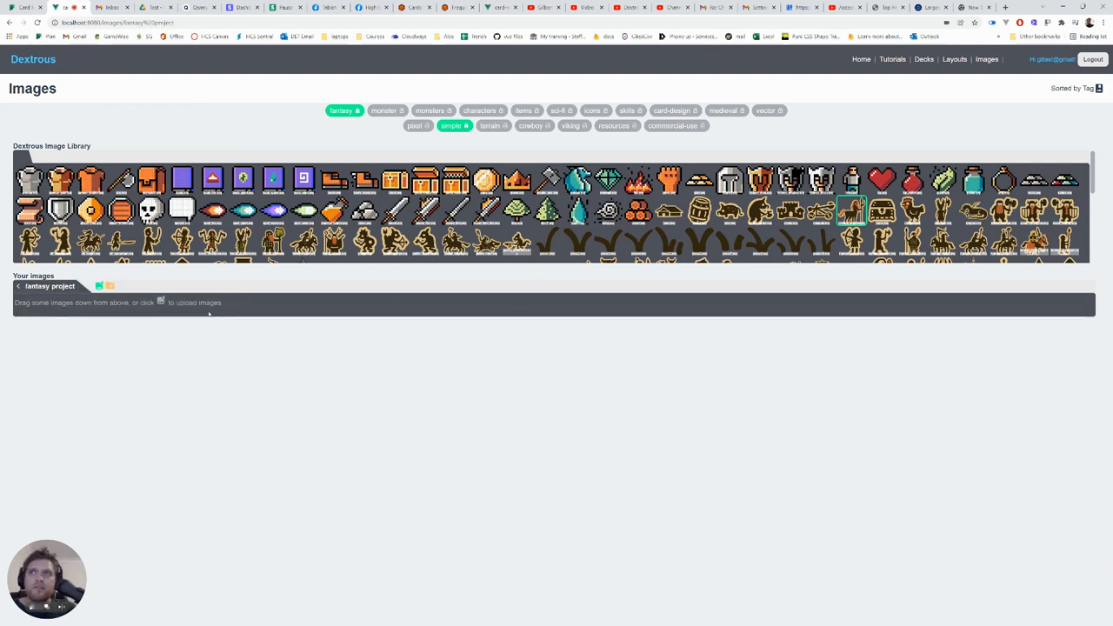
{"action": "mouse_move", "coordinate": [99, 285]}
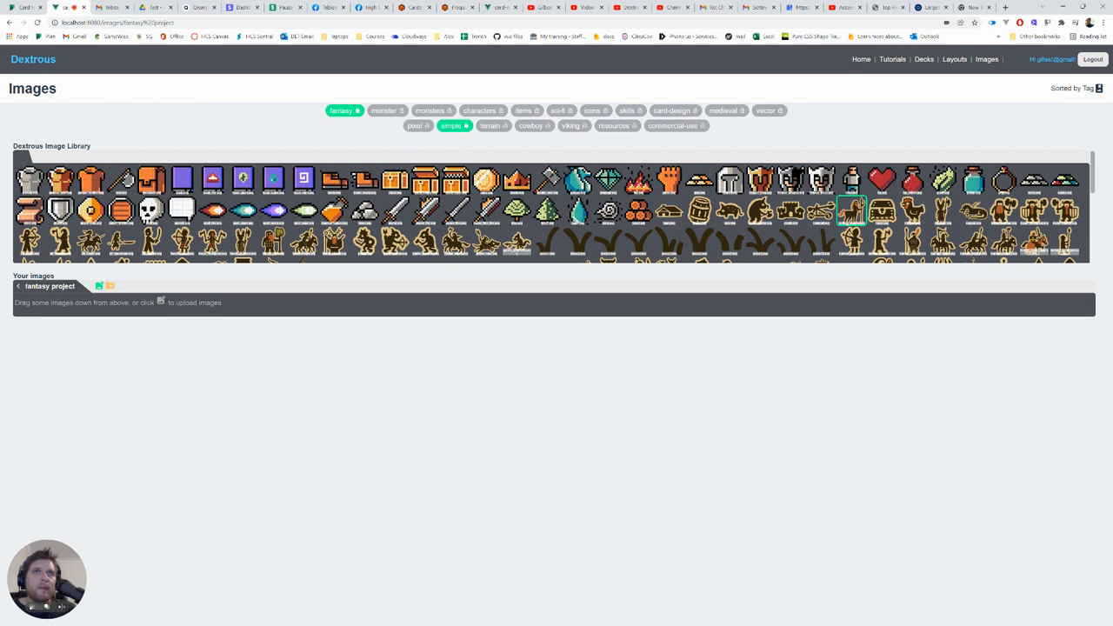
{"action": "left_click_drag", "start_coordinate": [852, 212], "coordinate": [709, 289]}
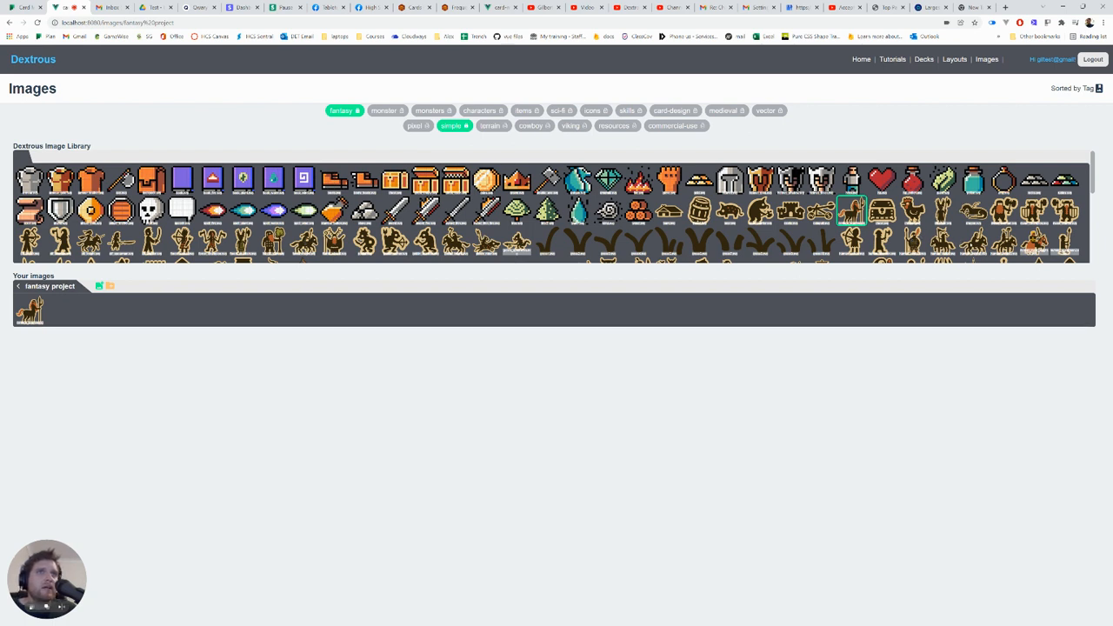
Pick out three more stock images from the library to add
{"action": "left_click", "coordinate": [974, 242]}
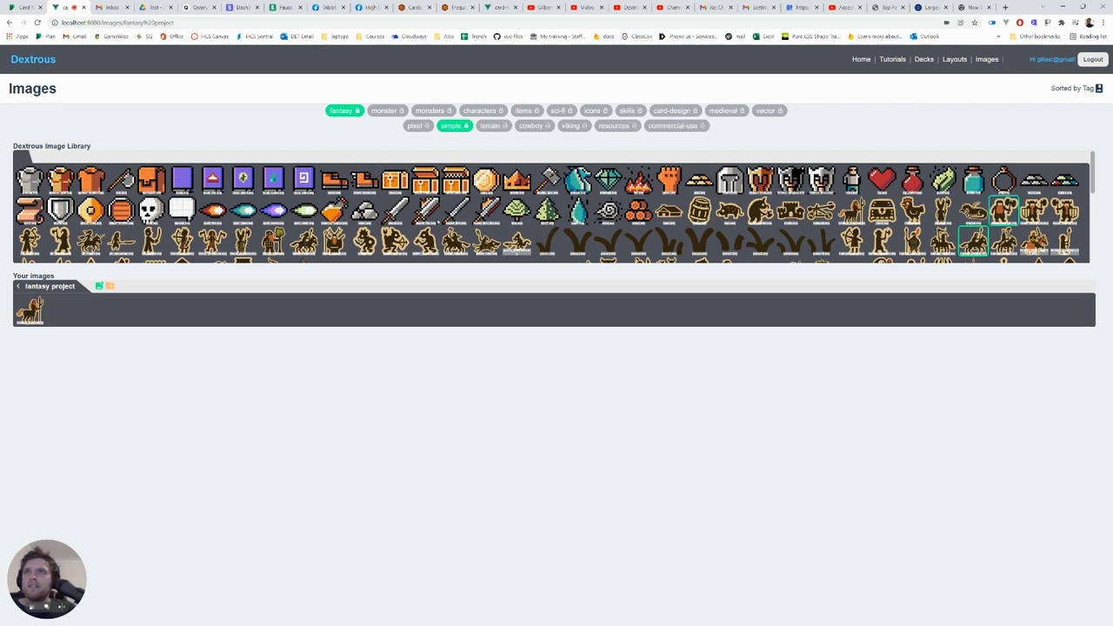
{"action": "left_click", "coordinate": [334, 240]}
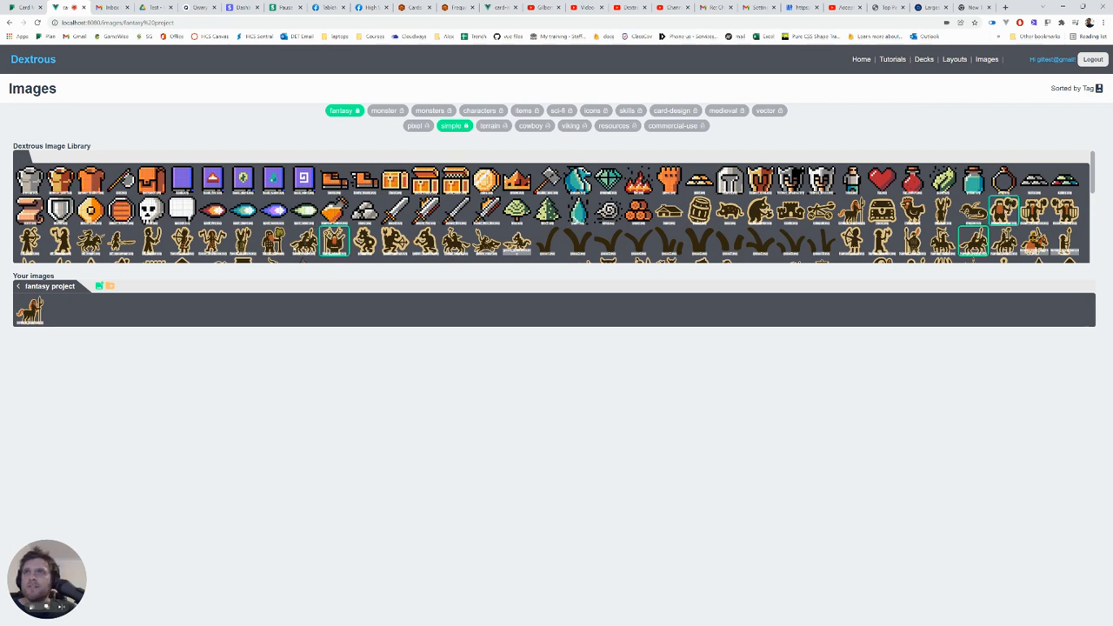
{"action": "left_click", "coordinate": [273, 240]}
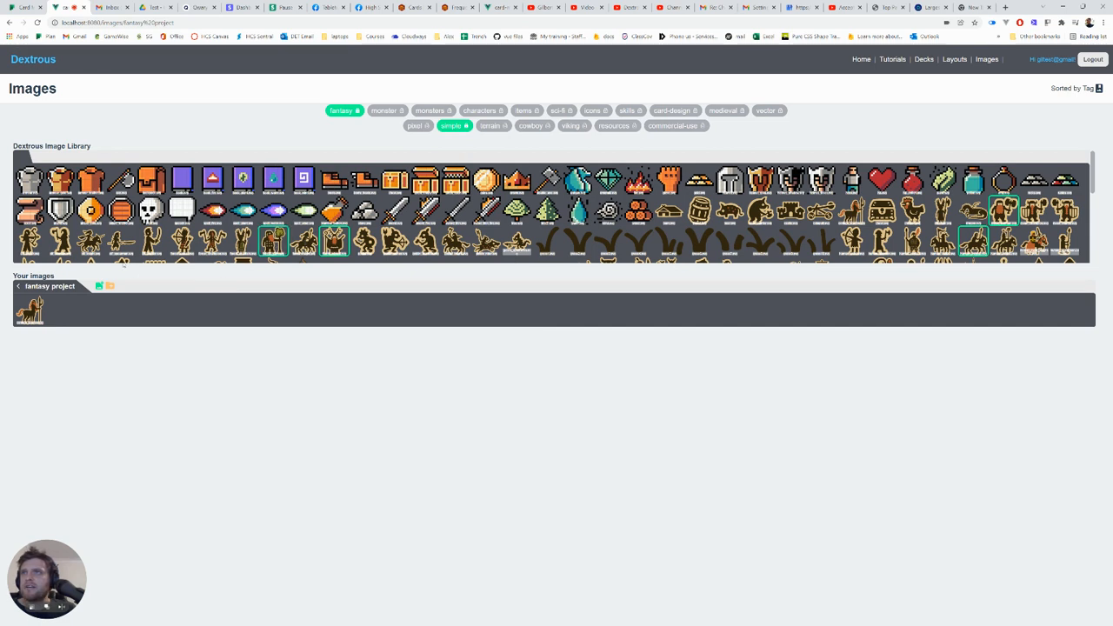